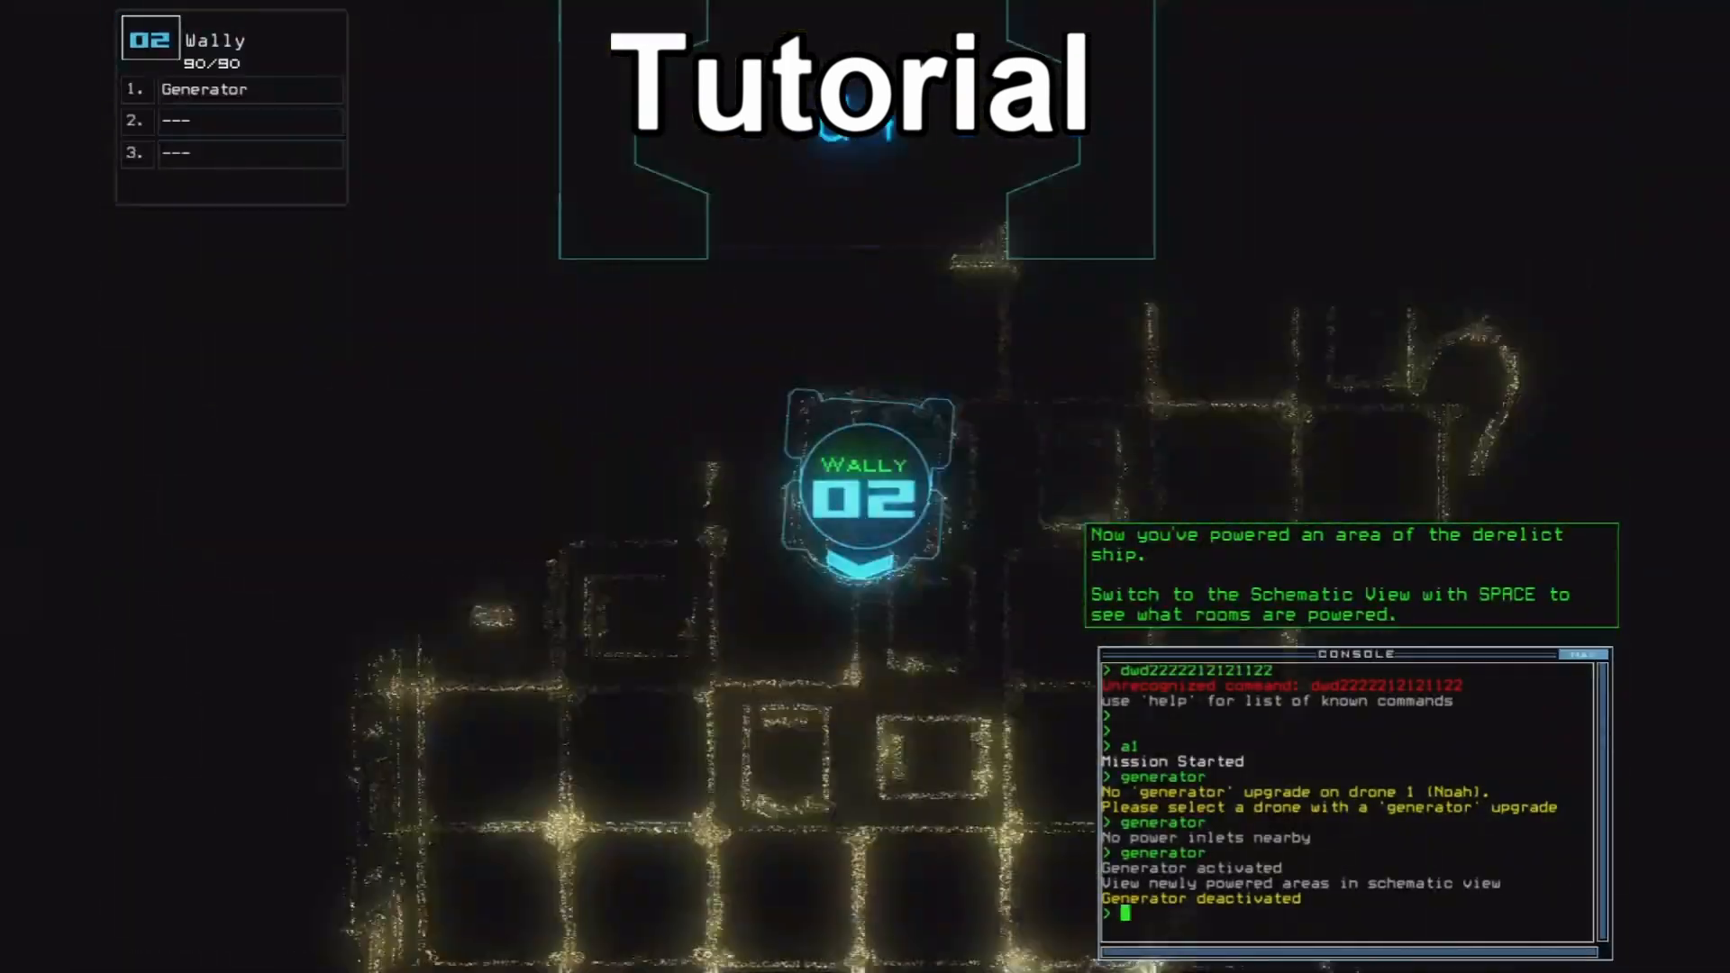
# Leave the tutorial derelict so the boarding configuration lists drones 01–03 with their loadouts.
pyautogui.press('space')
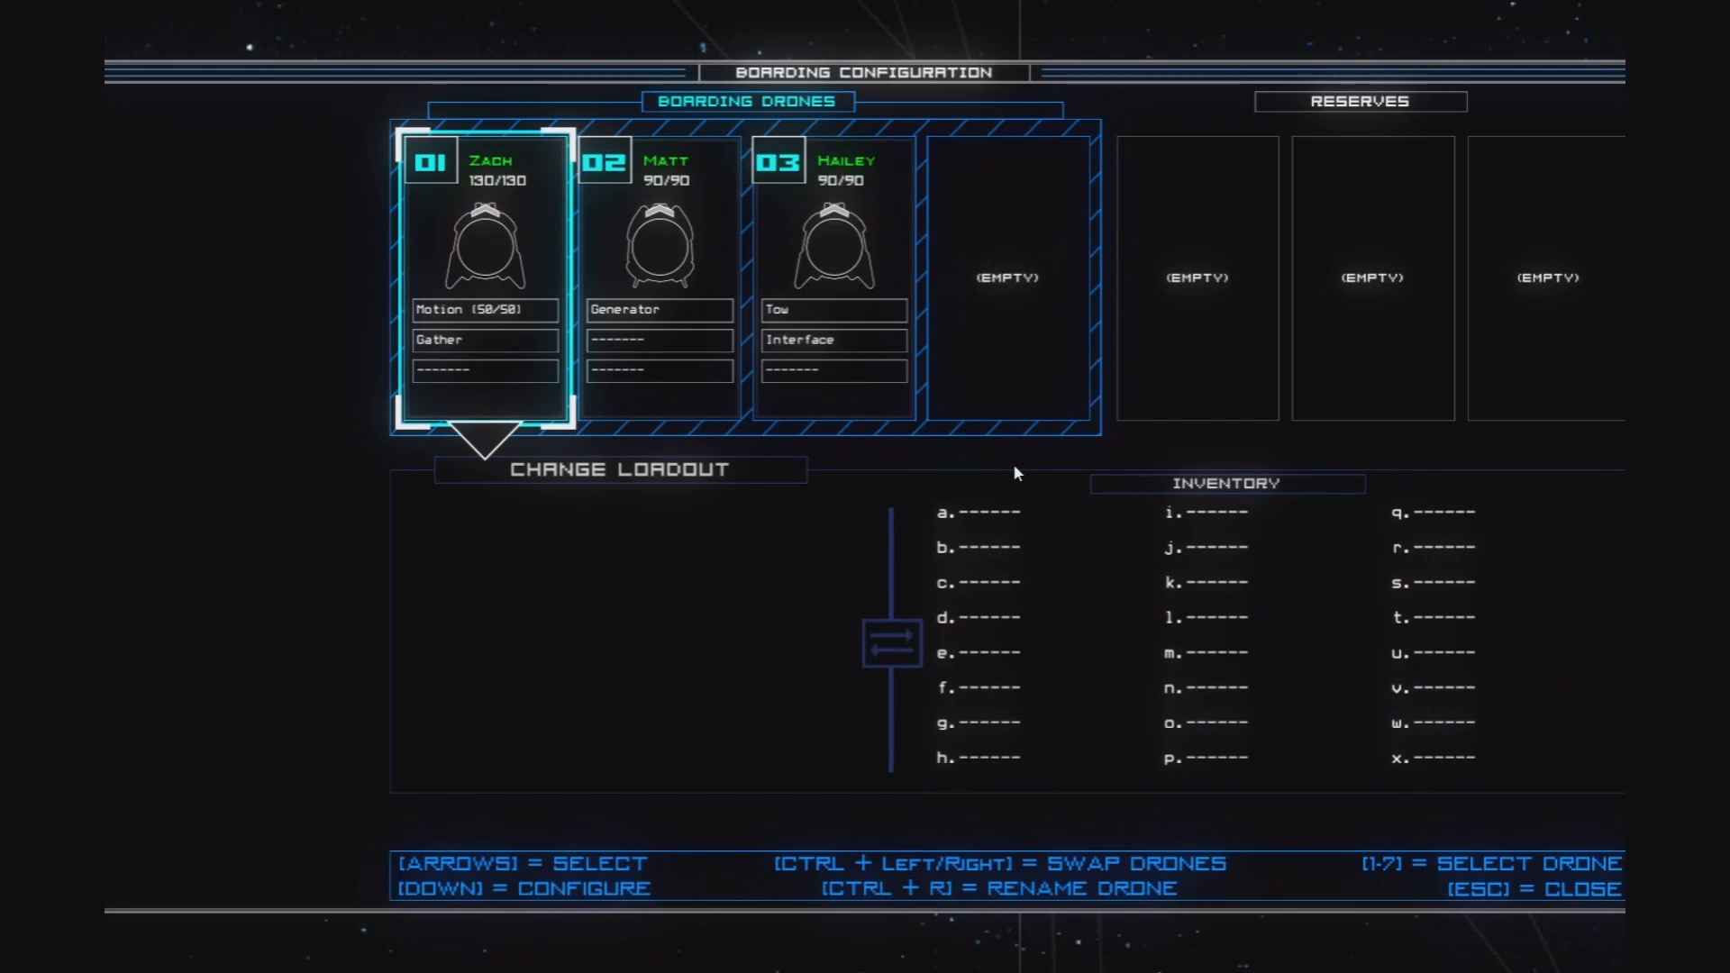
# From the system map, select the Government C Lugger derelict and bring up its boarding prompt.
pyautogui.press('Escape')
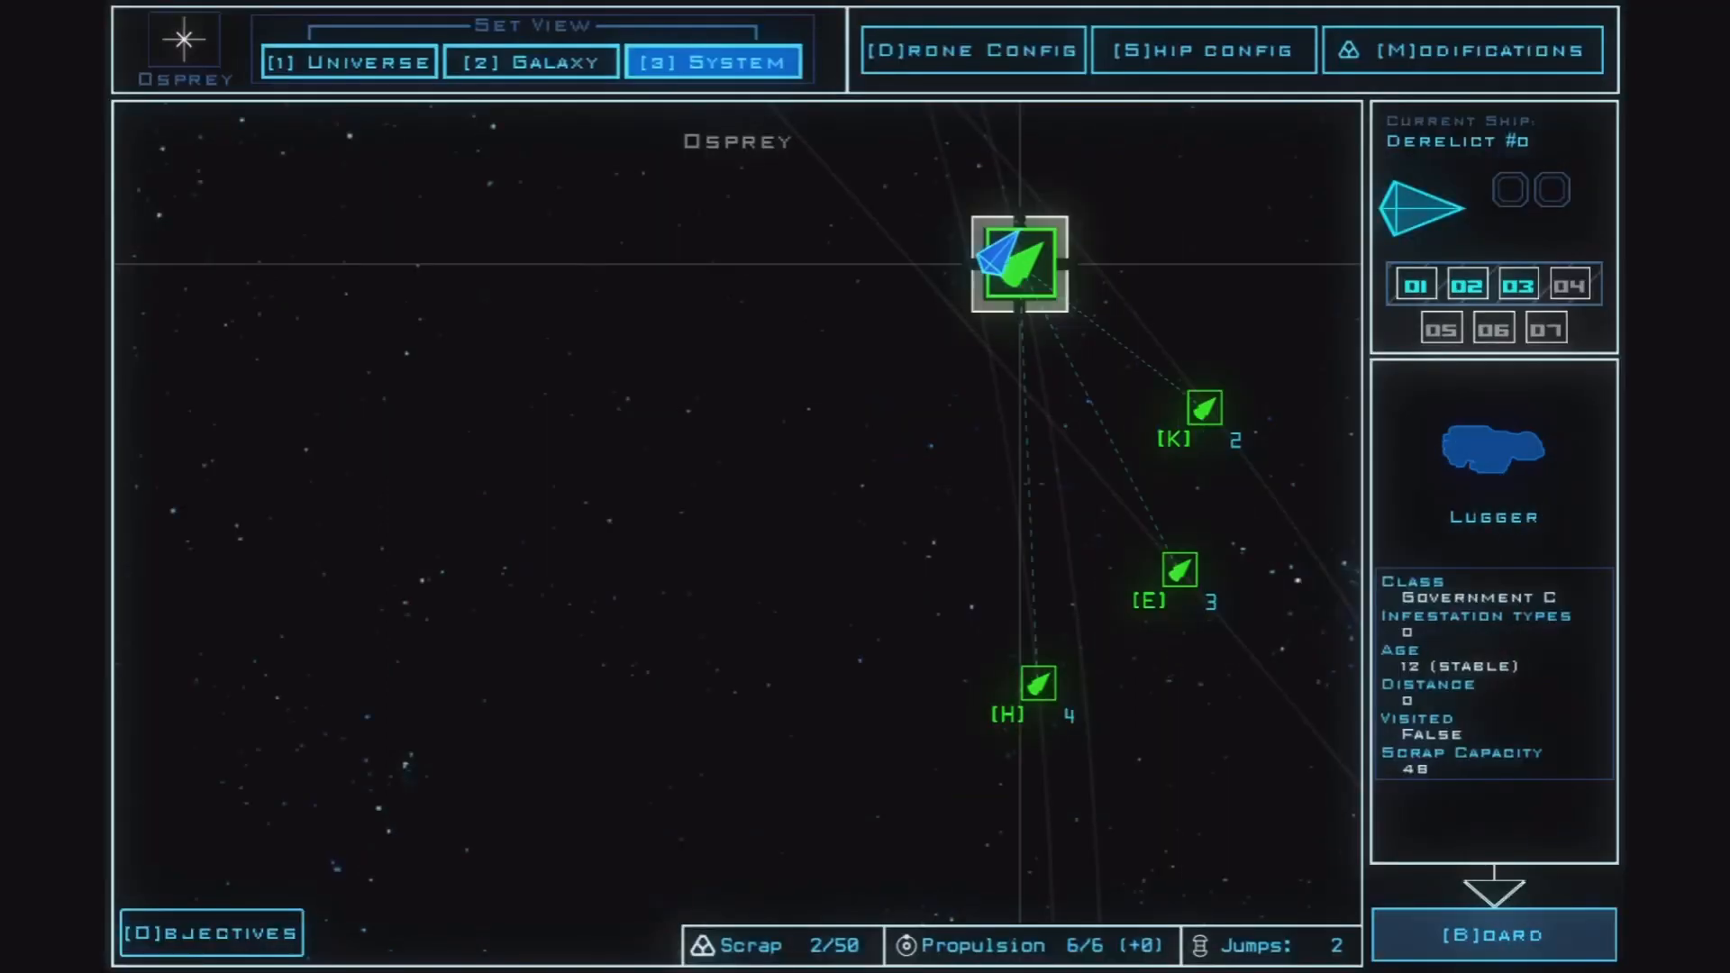
pyautogui.click(1036, 684)
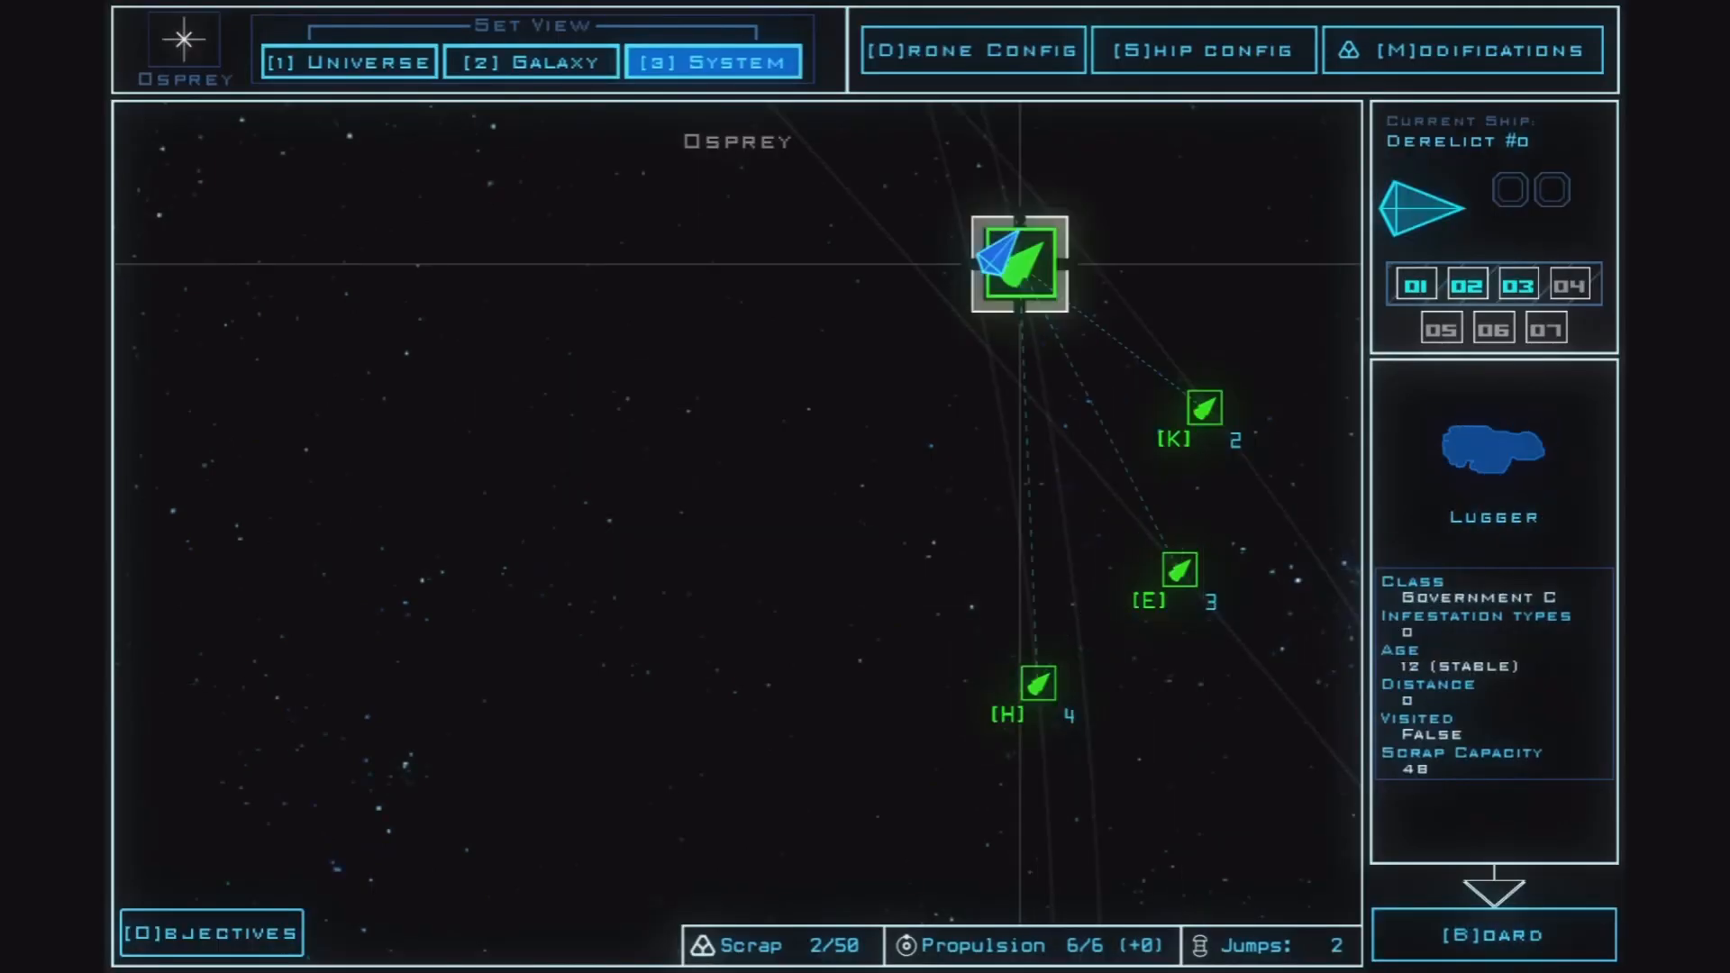
pyautogui.click(1488, 933)
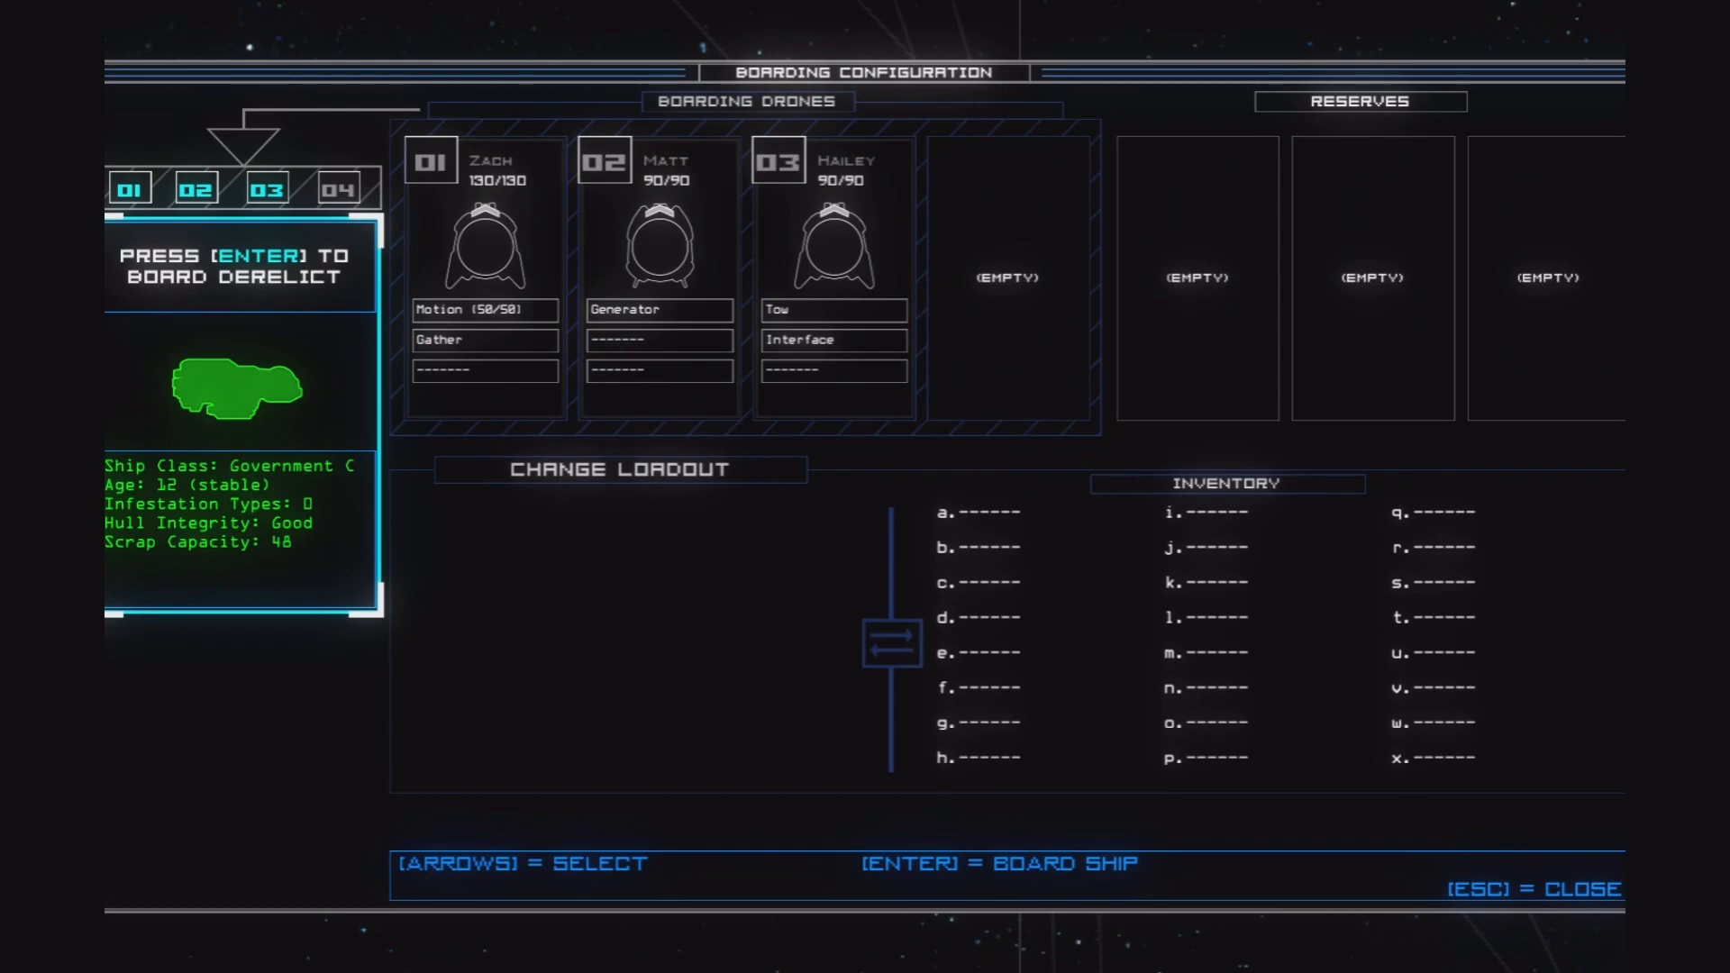
# Confirm boarding the Lugger and view its initial vessel report with the corrupted distress message.
pyautogui.press('enter')
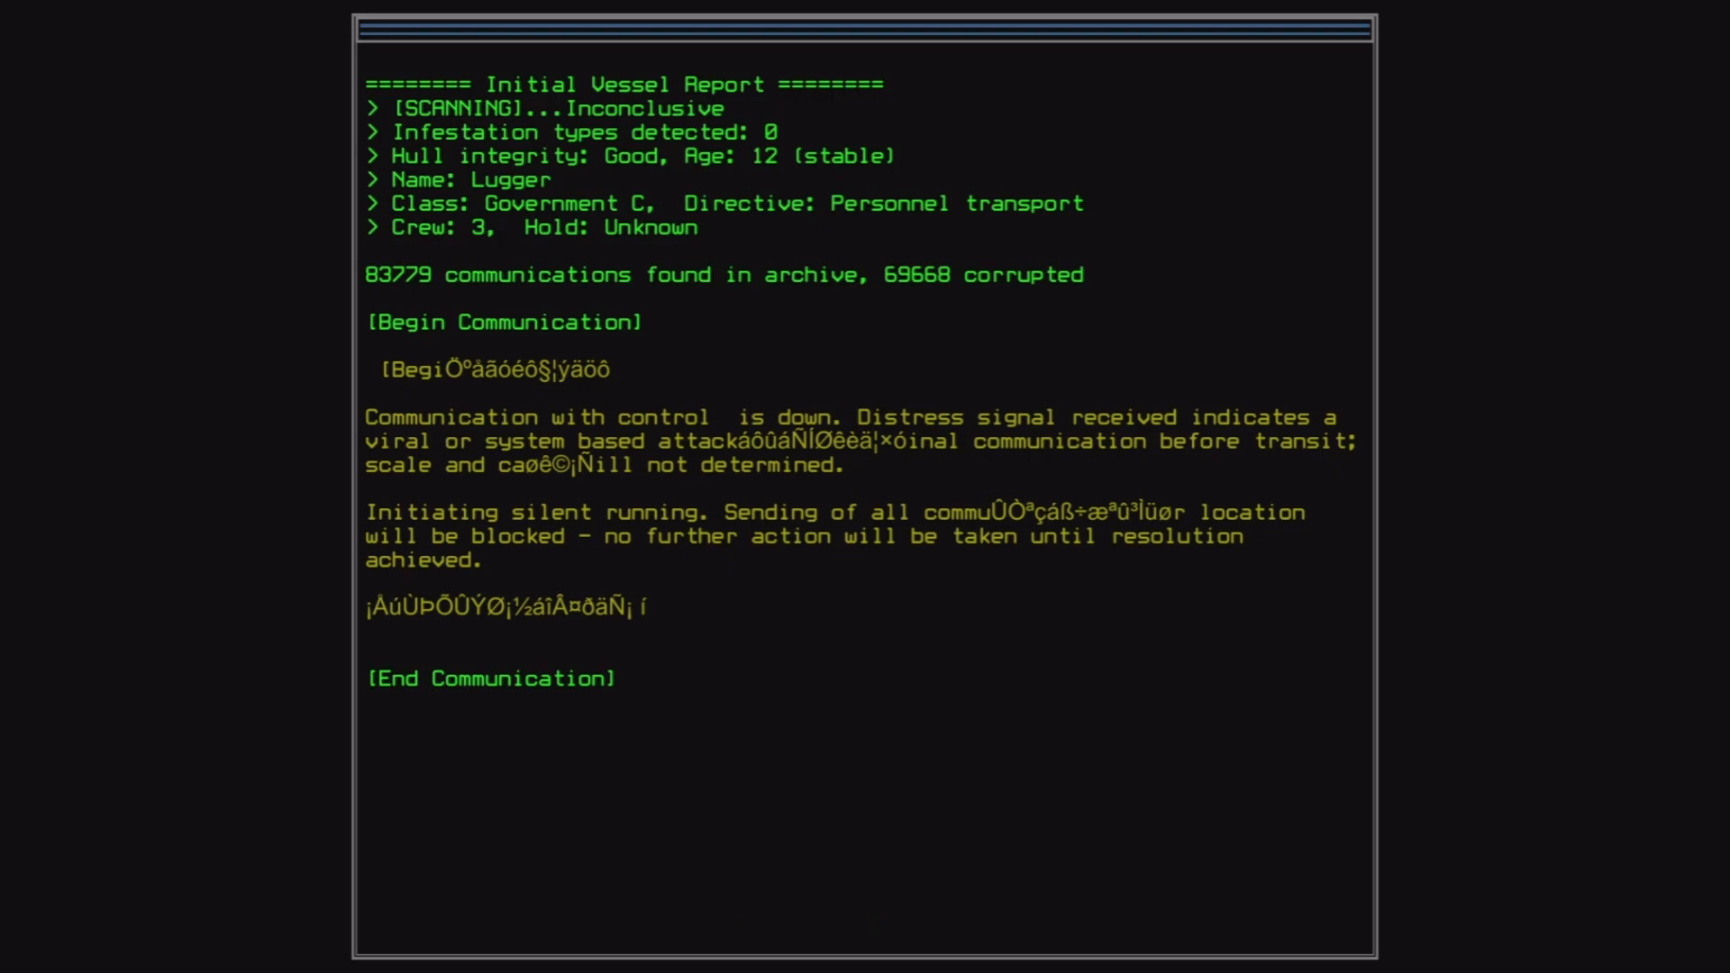
pyautogui.moveTo(663, 670)
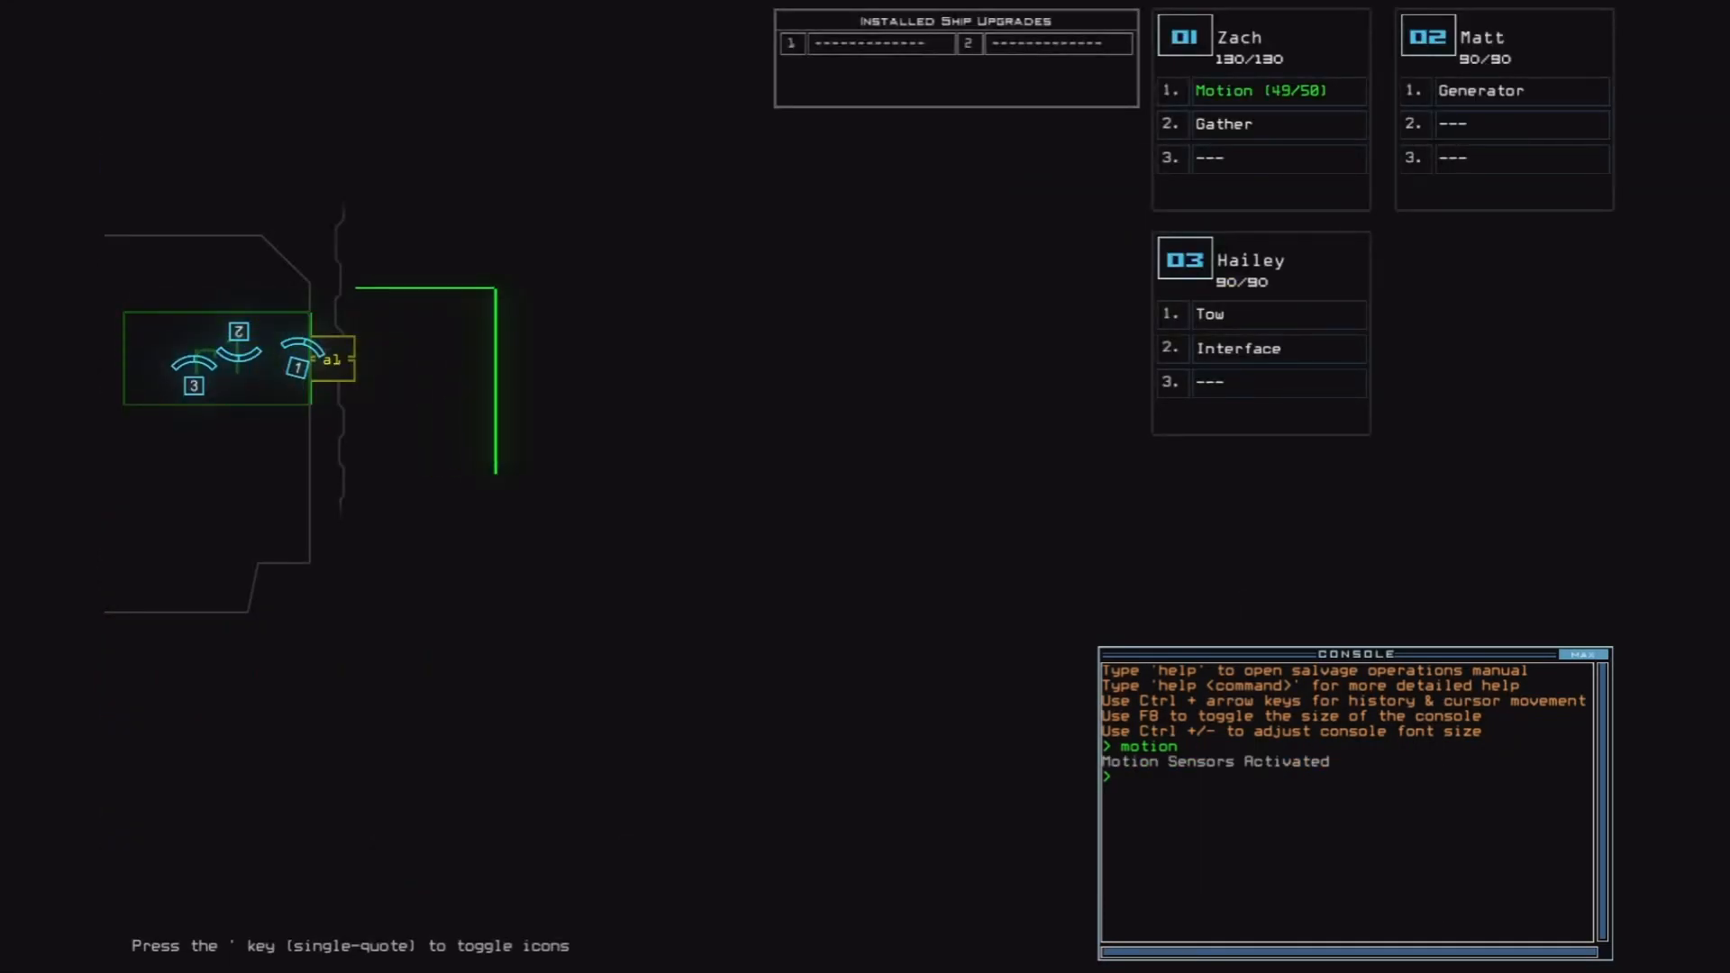
# Via the console run 'a1', 'gather', 'd2' and 'navigate 1 2 3 r1' to salvage scrap and regroup the drones in r1.
pyautogui.write('al')
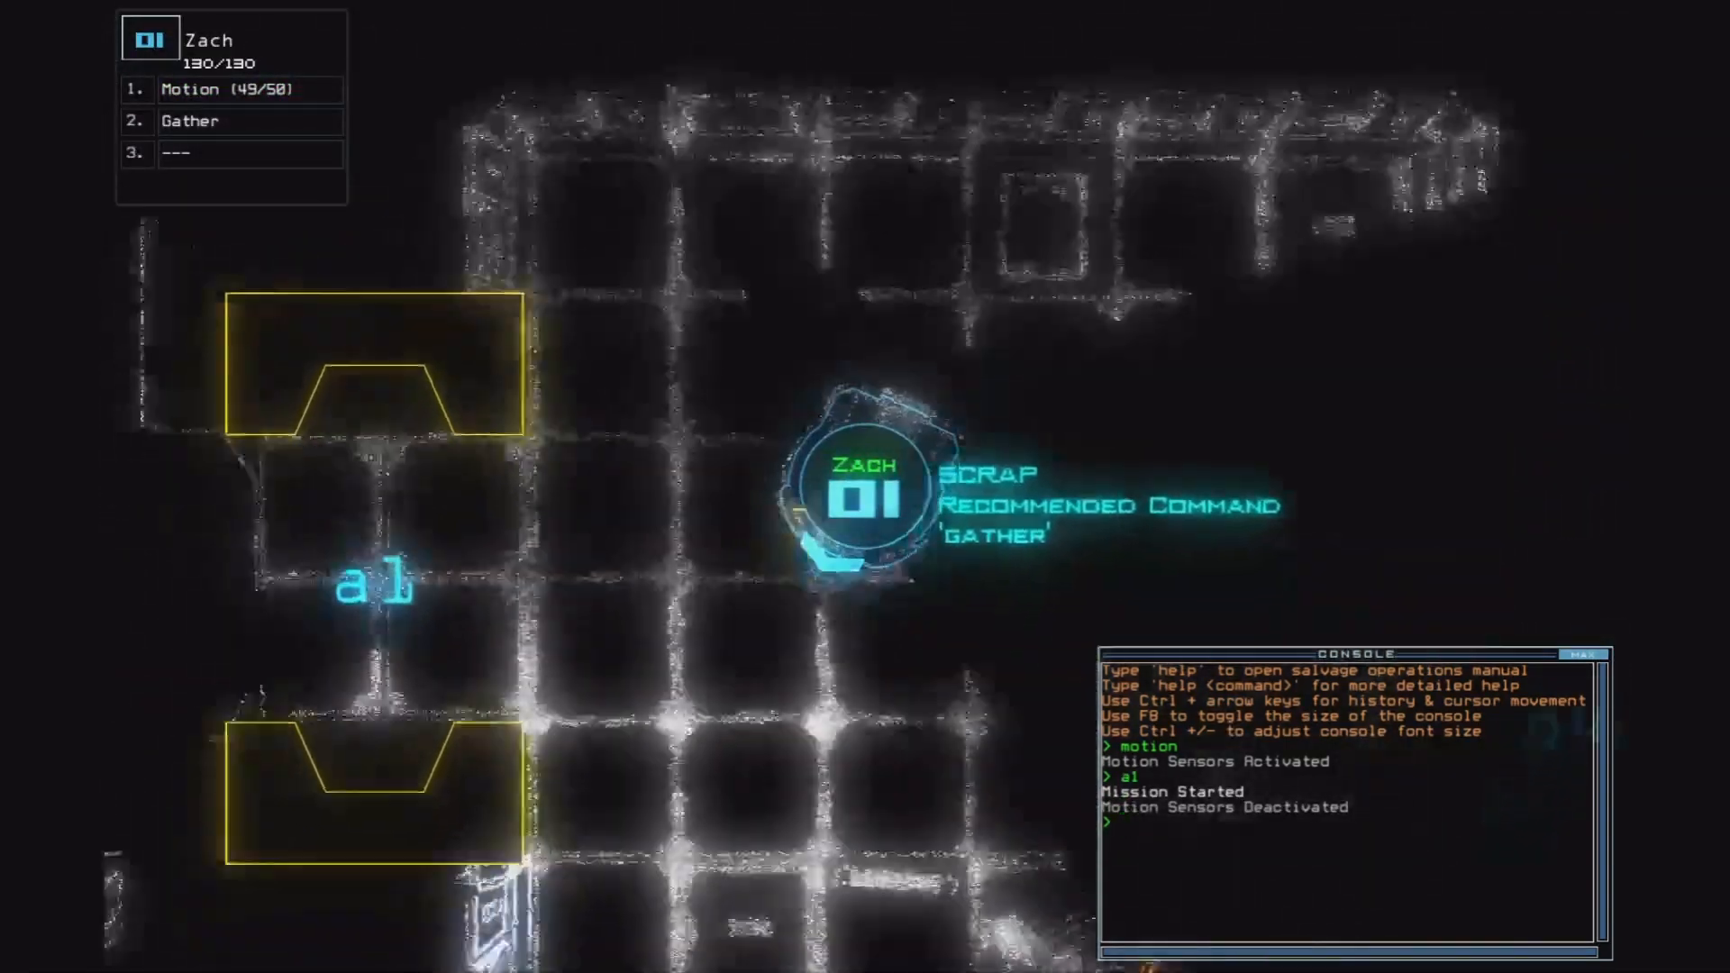
pyautogui.write('gather')
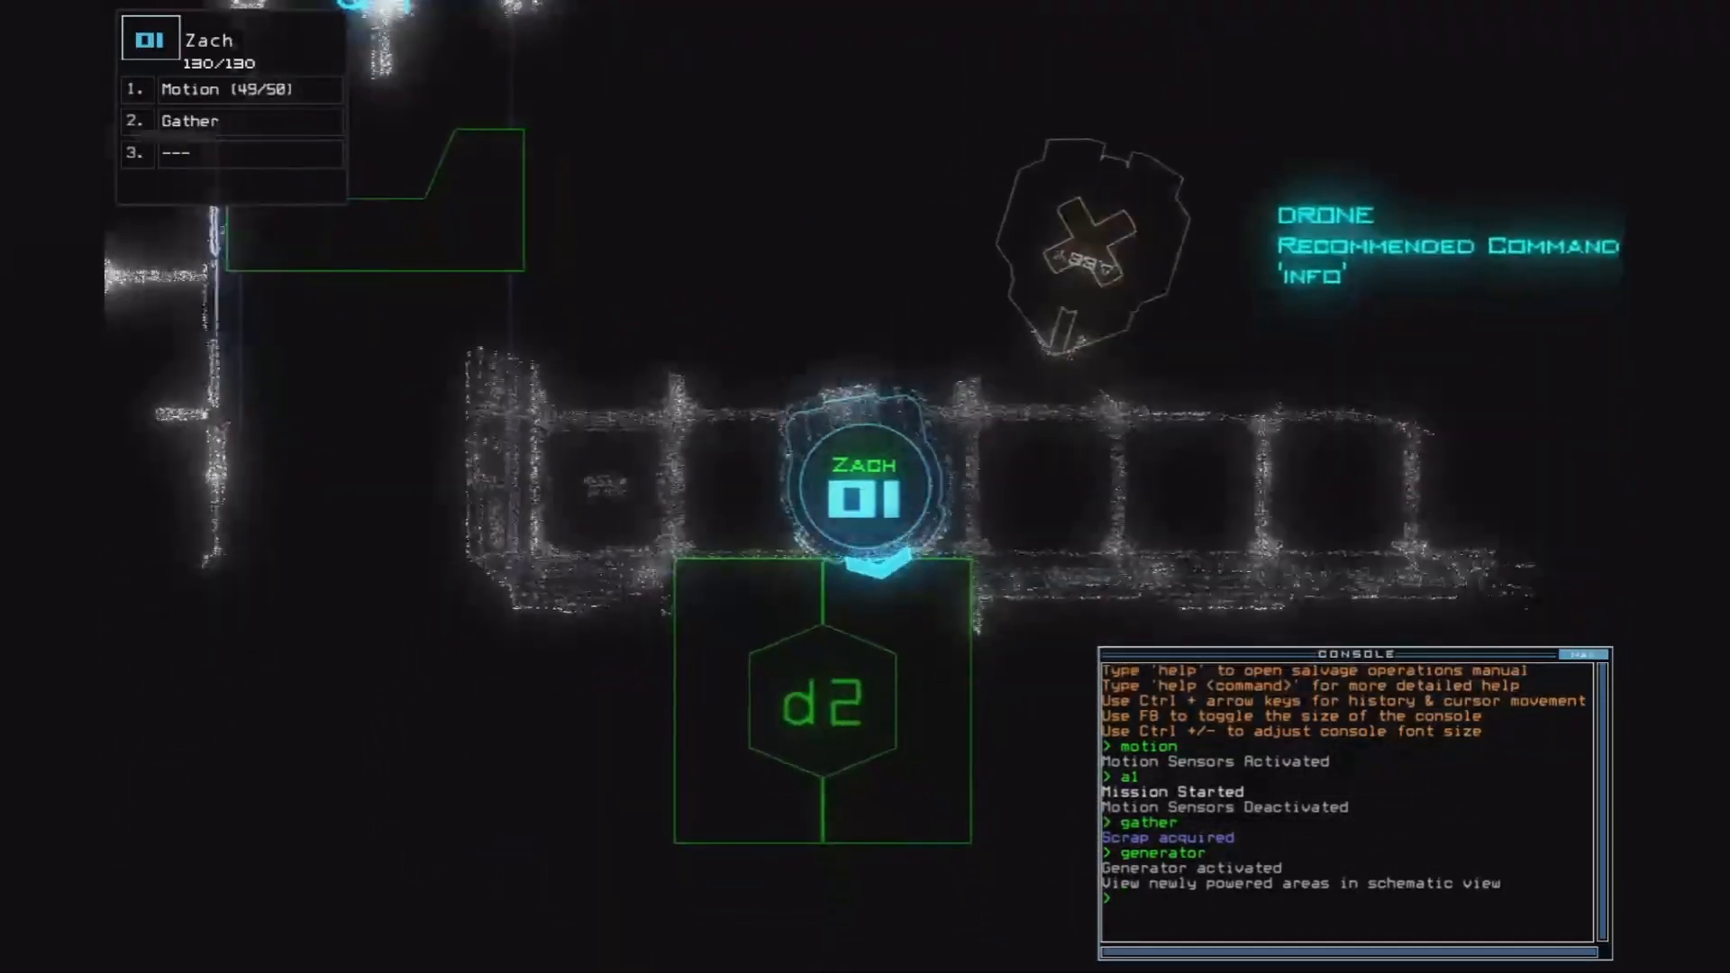
pyautogui.write('d2')
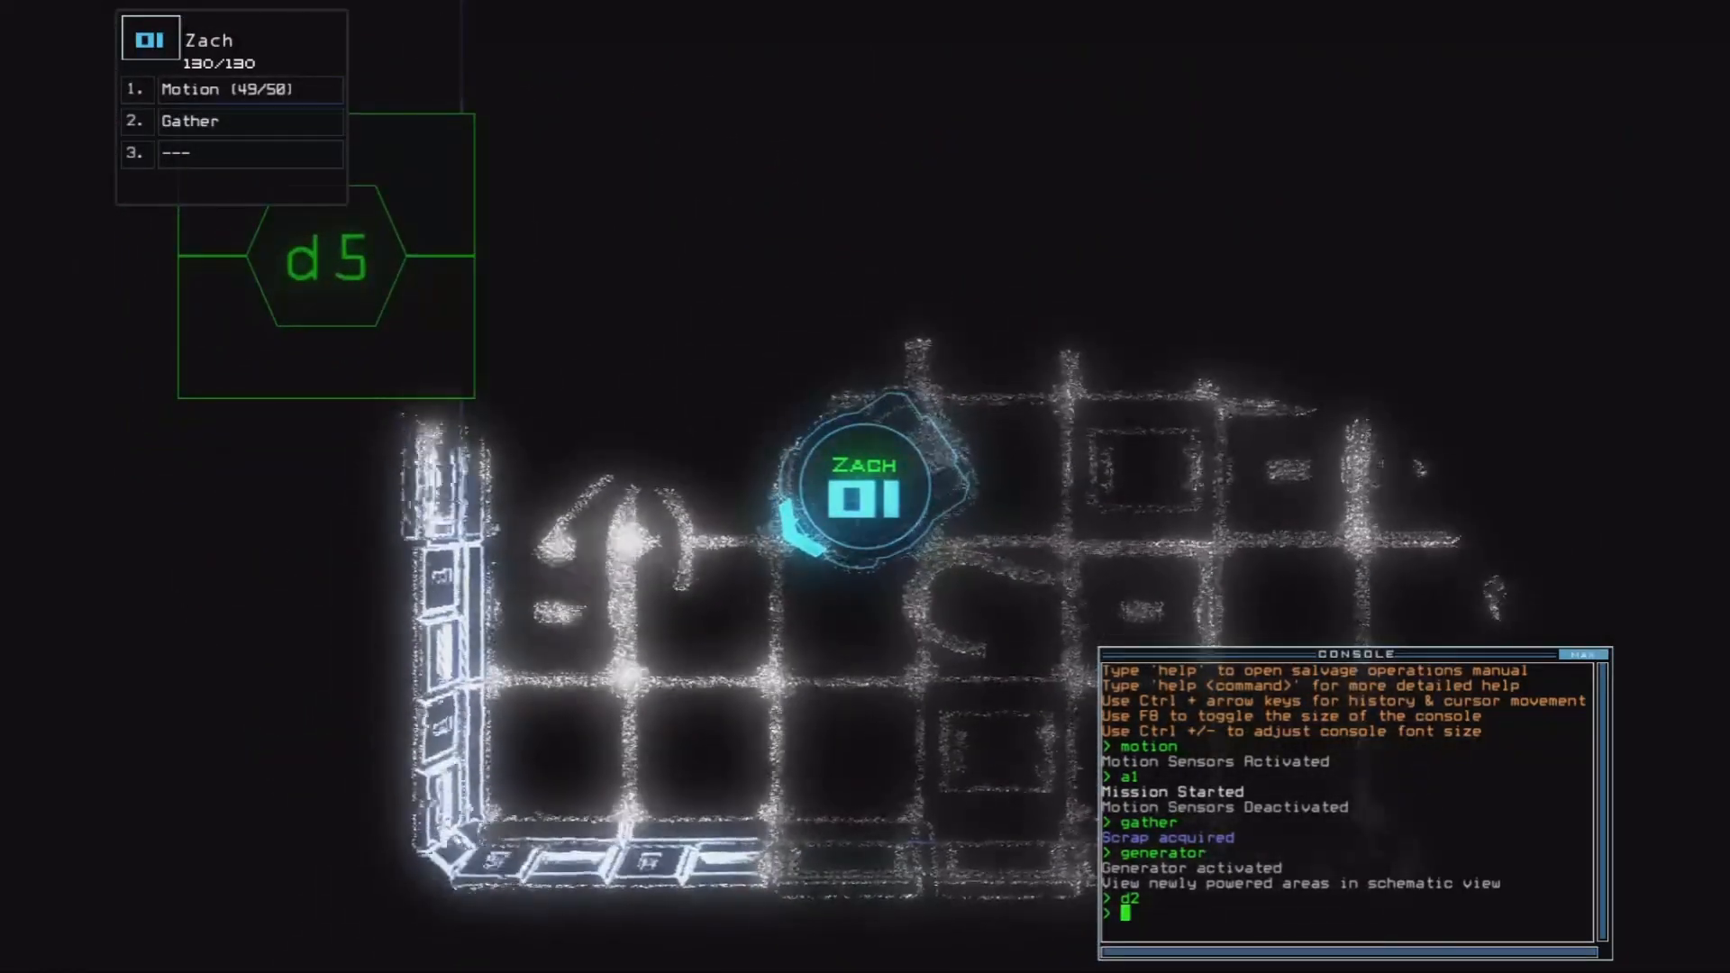
pyautogui.write('navigate 1 2 3 r1')
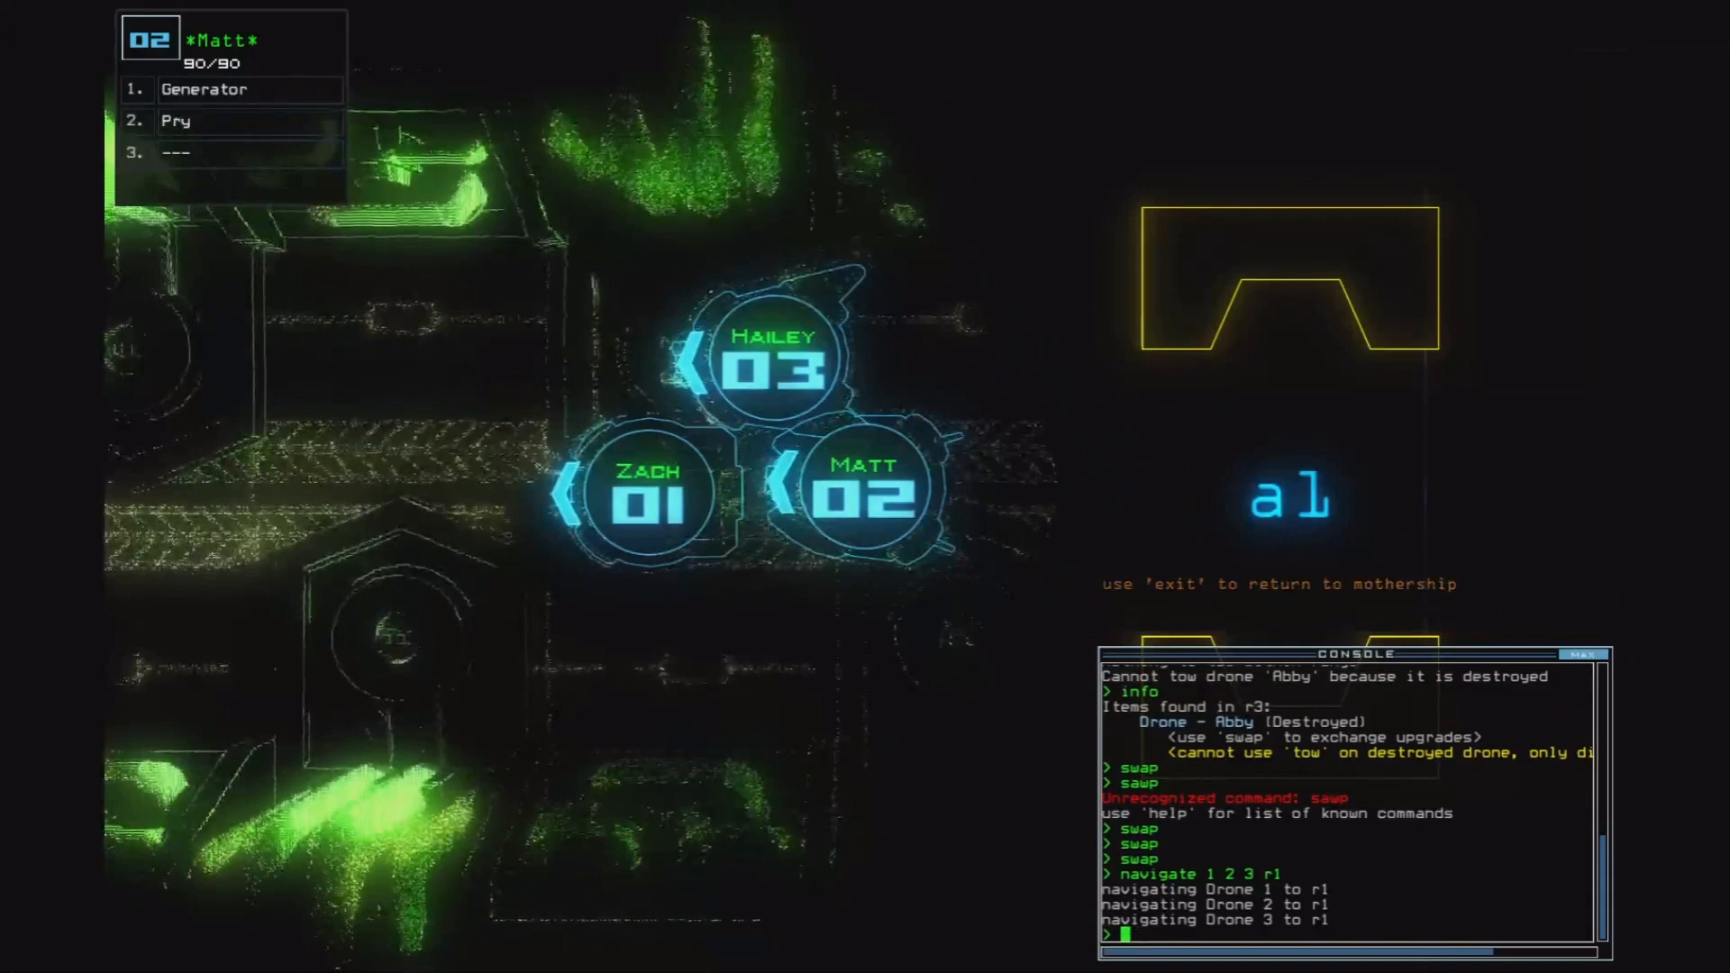
# Exit the Lugger back to the mothership, now holding 6/50 scrap and two jumps.
pyautogui.write('exit')
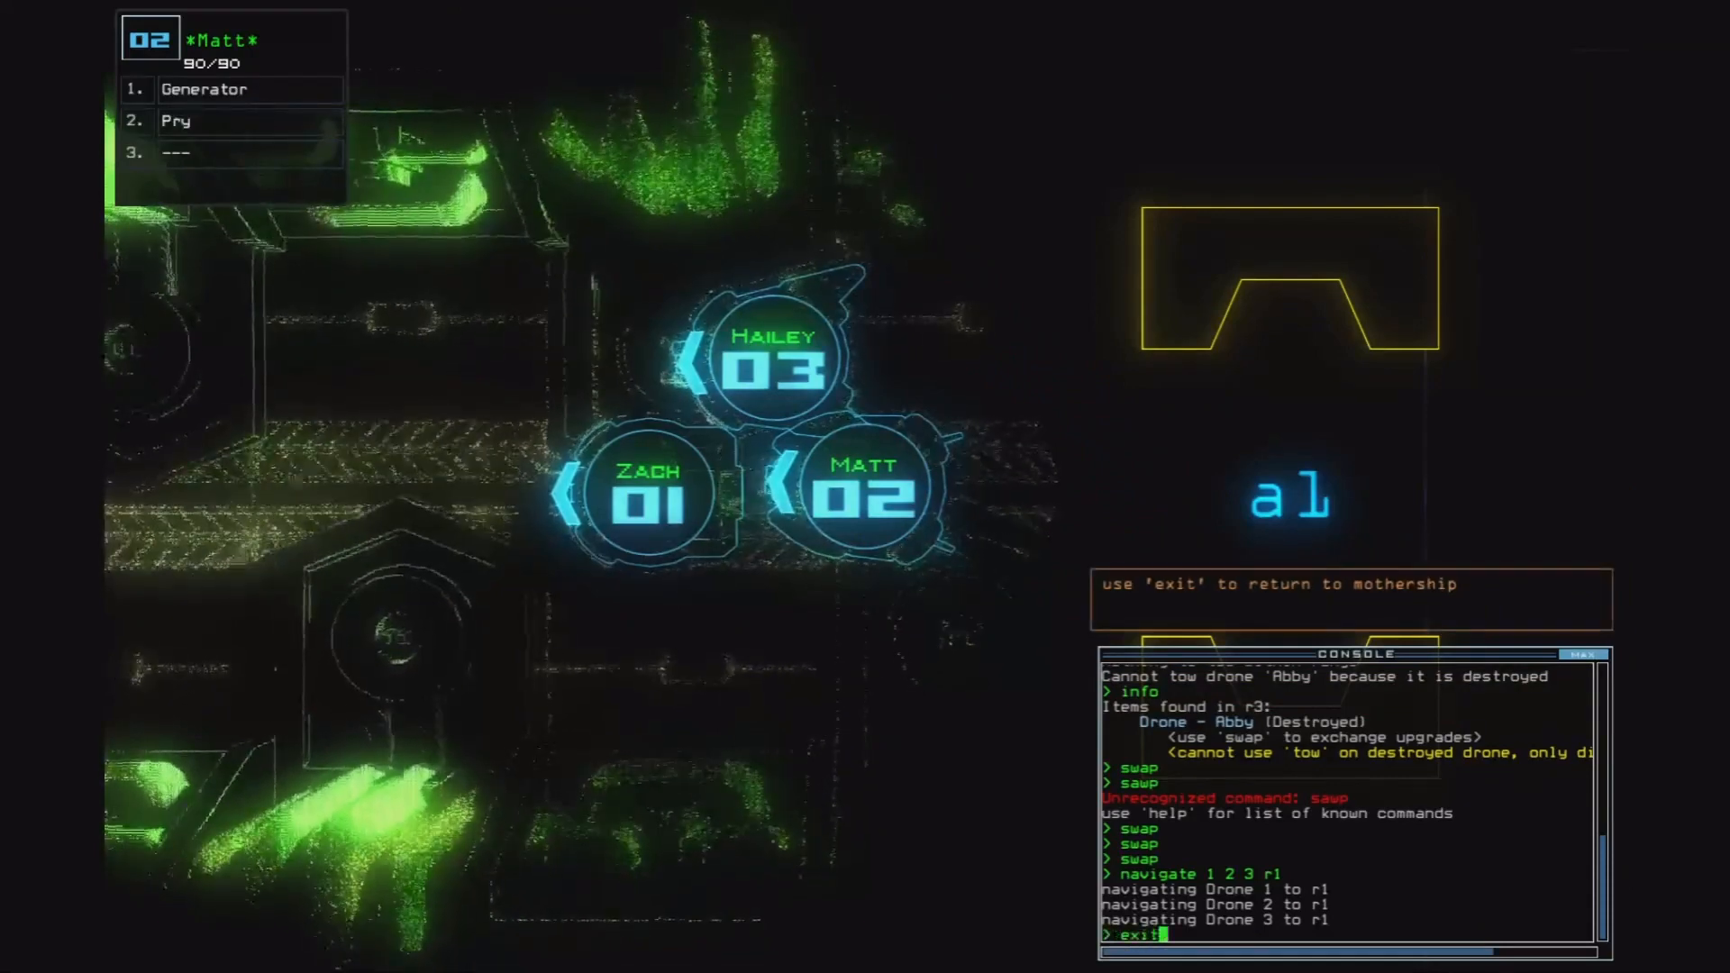
pyautogui.press('Enter')
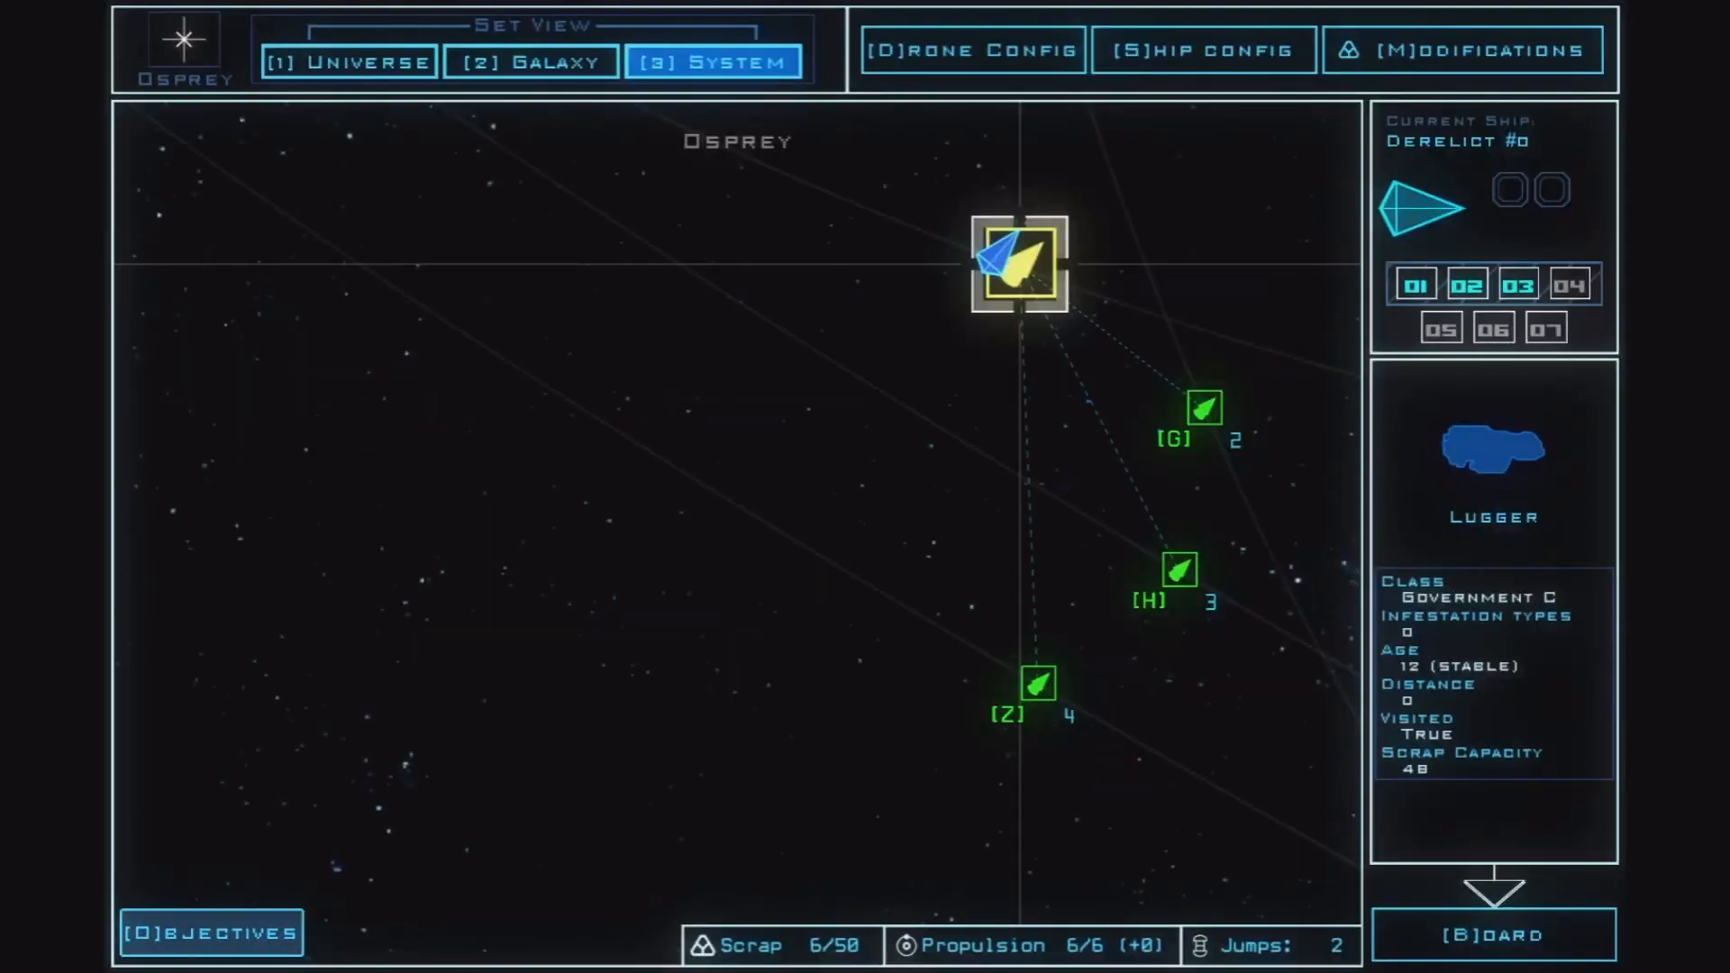
# Pick the Sliver derelict and start travel; after the crash, land on the Epic Games launcher.
pyautogui.click(532, 61)
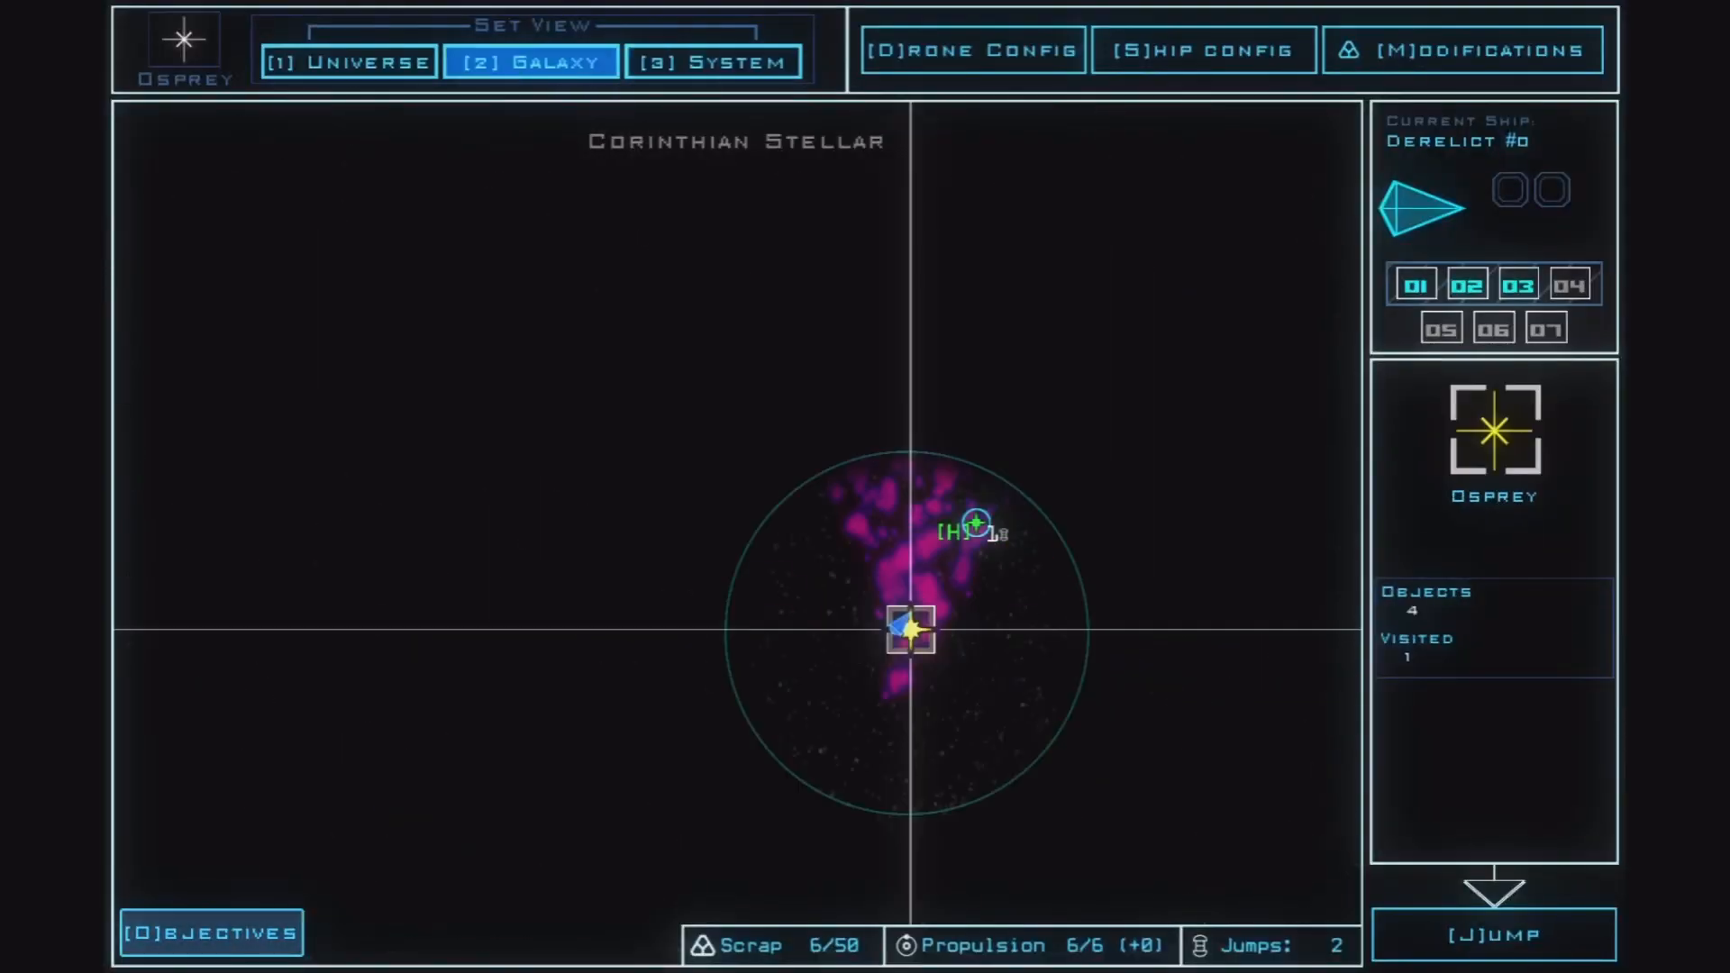
pyautogui.click(713, 61)
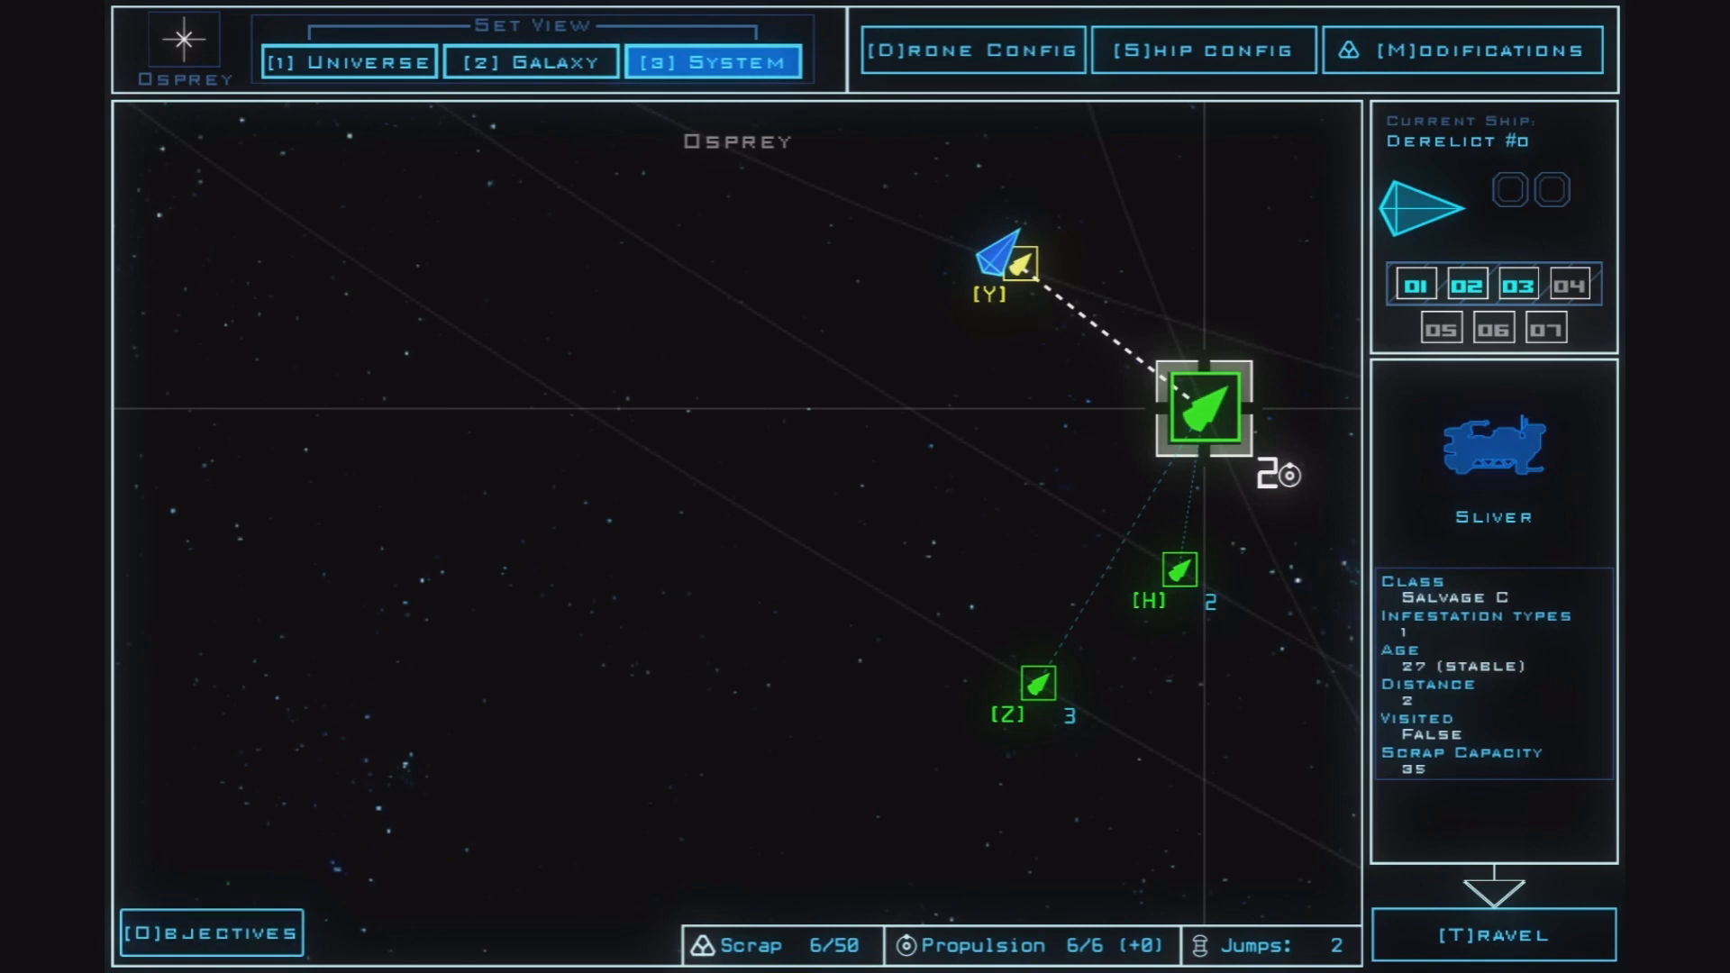
pyautogui.click(1492, 933)
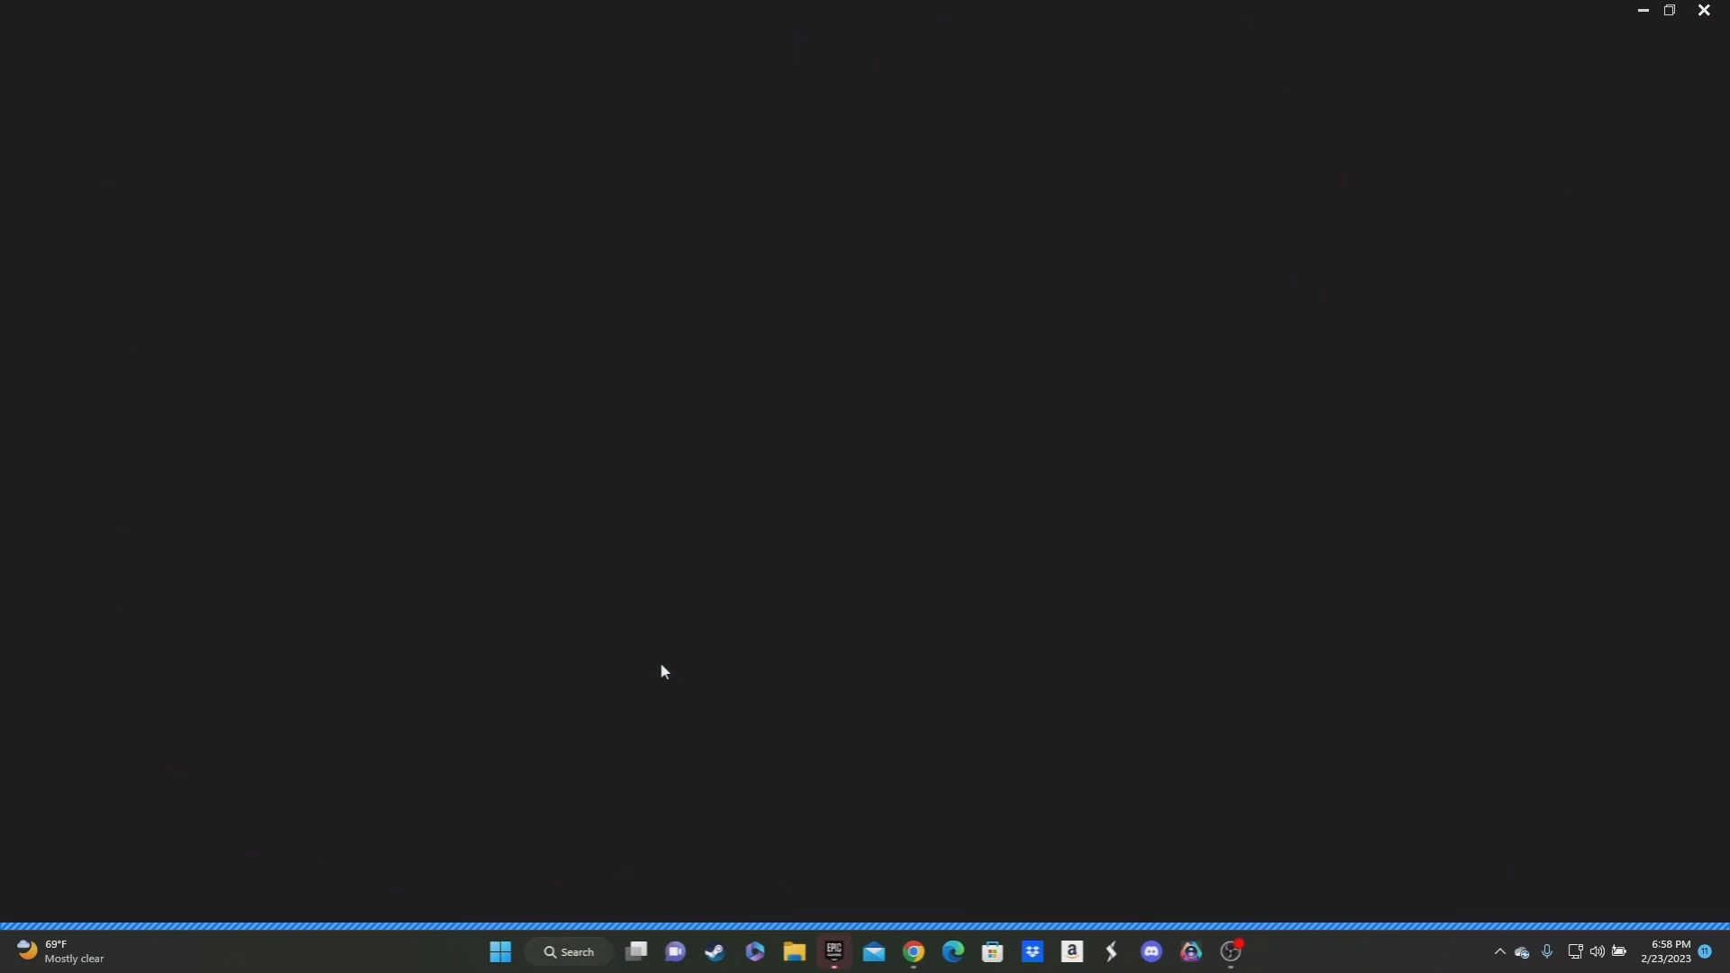
pyautogui.click(833, 951)
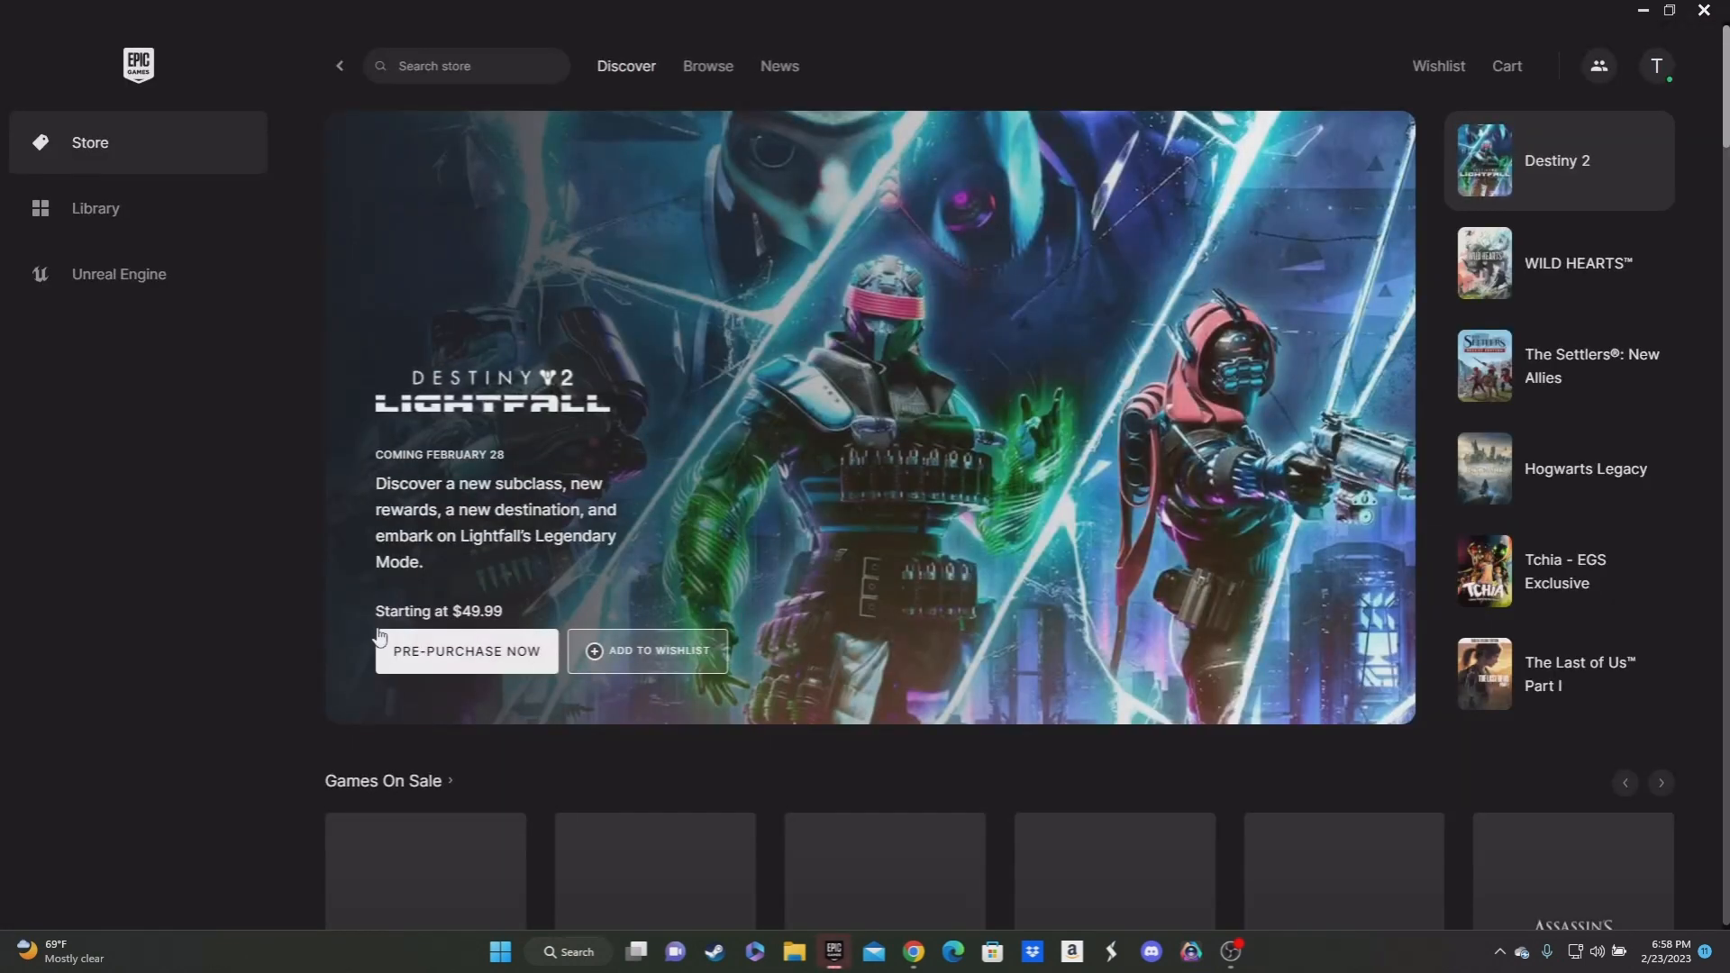